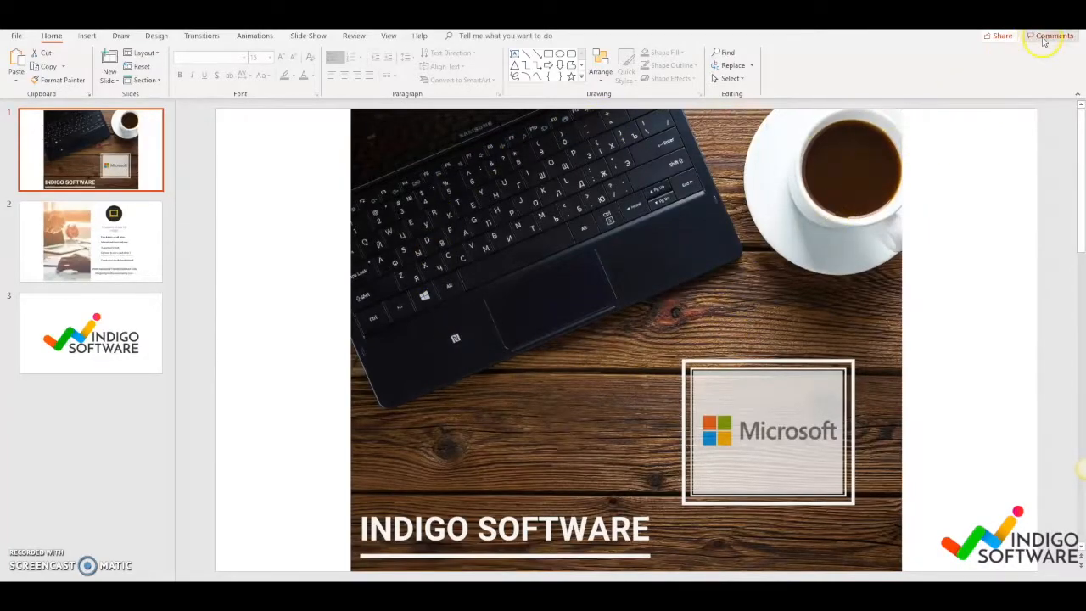
# Step: Post the comment 'Hi Team, what do you think of the design?' on slide 1
pyautogui.click(1052, 36)
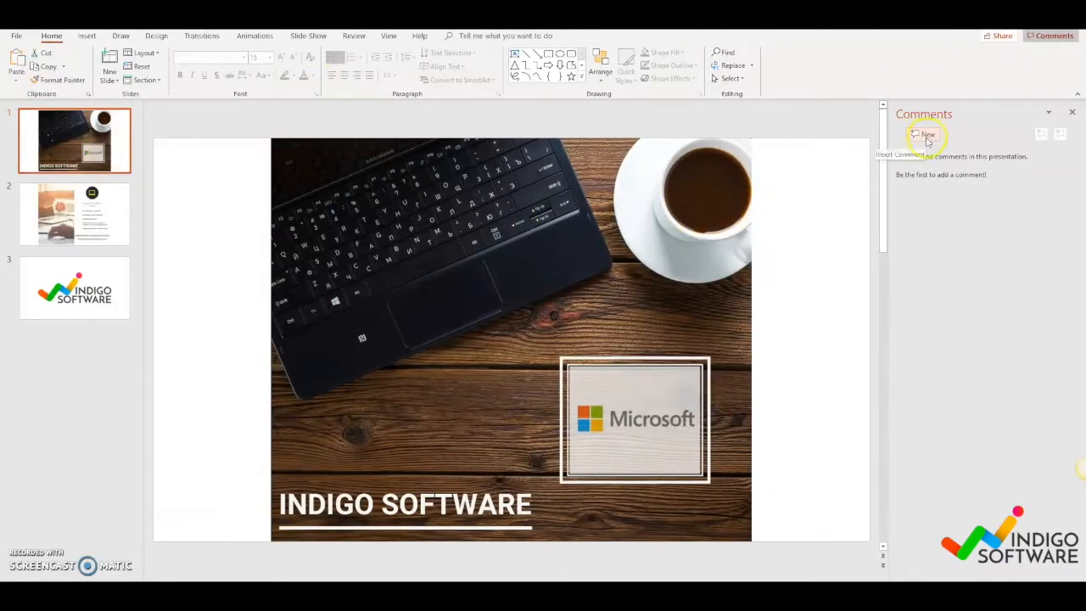
pyautogui.click(923, 134)
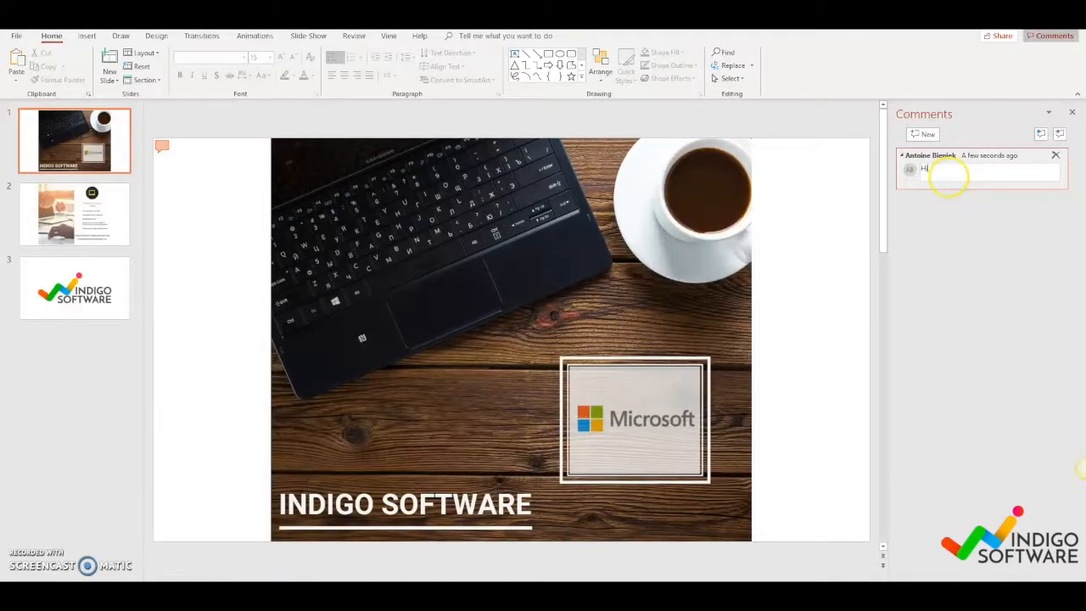
pyautogui.write('Hi Team, what do you think o')
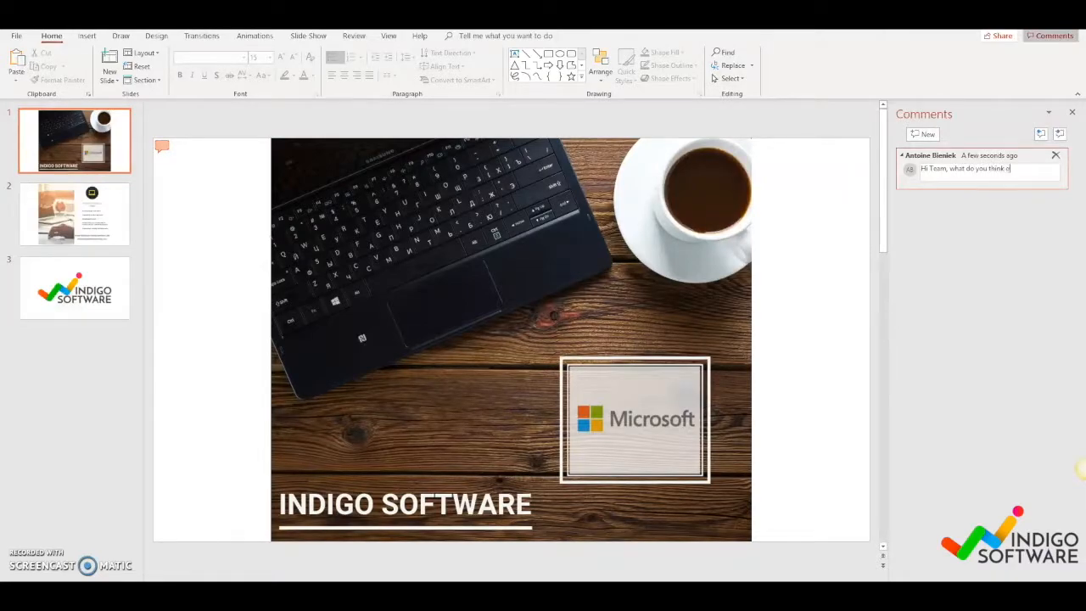
pyautogui.write('the design?')
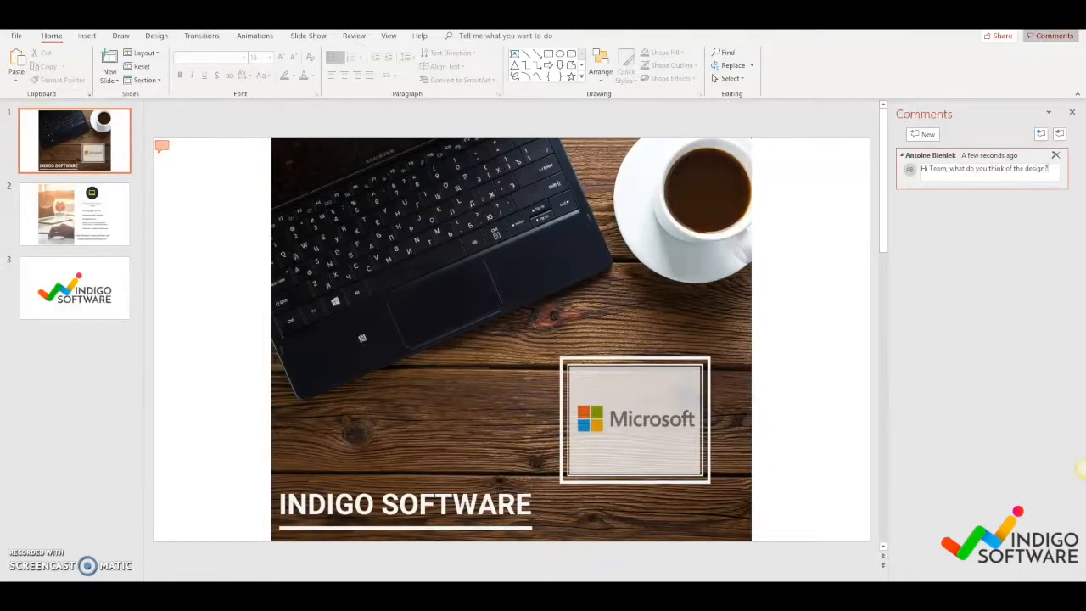
pyautogui.click(980, 166)
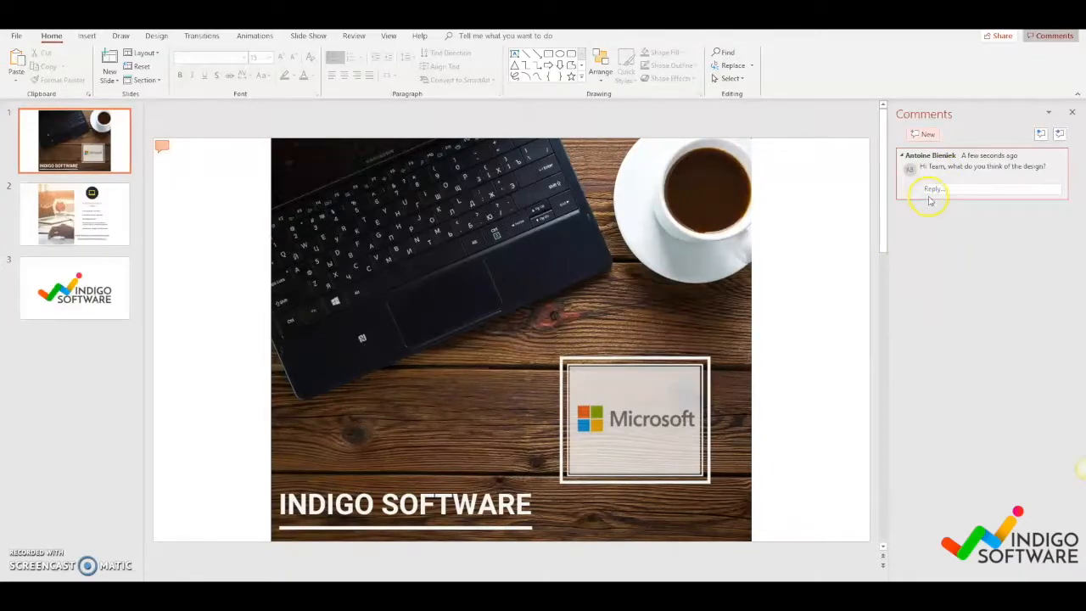
# Step: Reply 'Hi Antoine, Looks great!' under the design comment
pyautogui.click(984, 188)
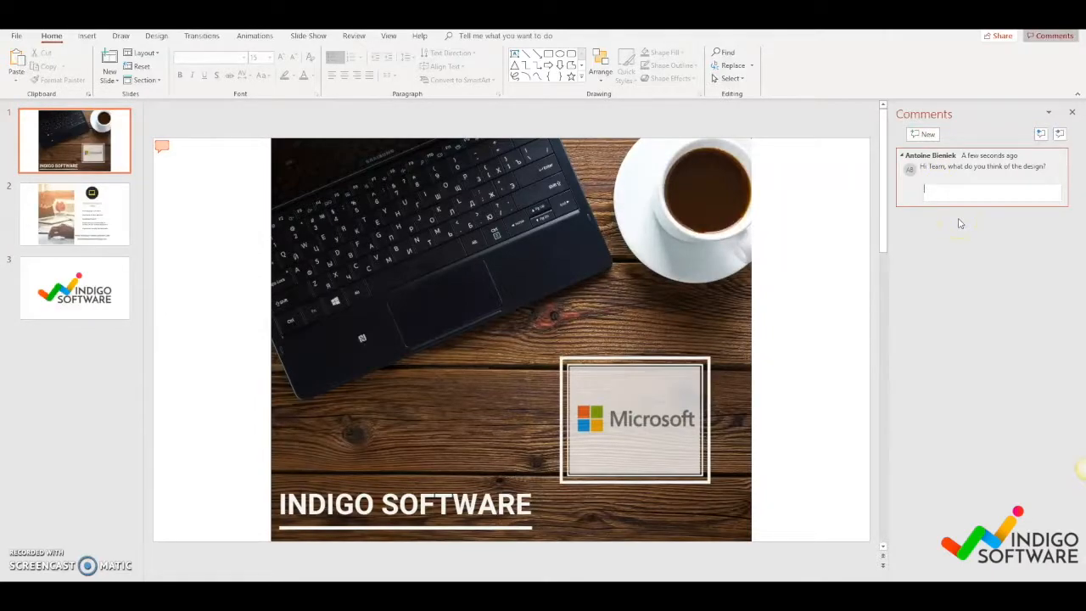
pyautogui.write('Hi Antoine, Looks great!')
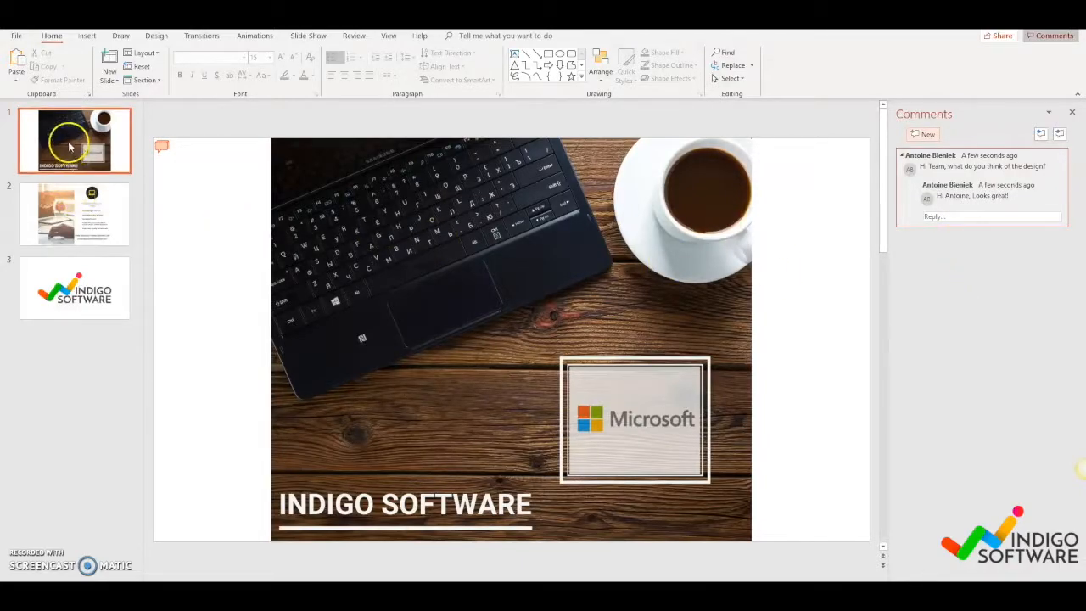
# Step: Comment 'Hi Alex, please check the grammar' on slide 2's 'Guaranteed to work'
pyautogui.click(73, 214)
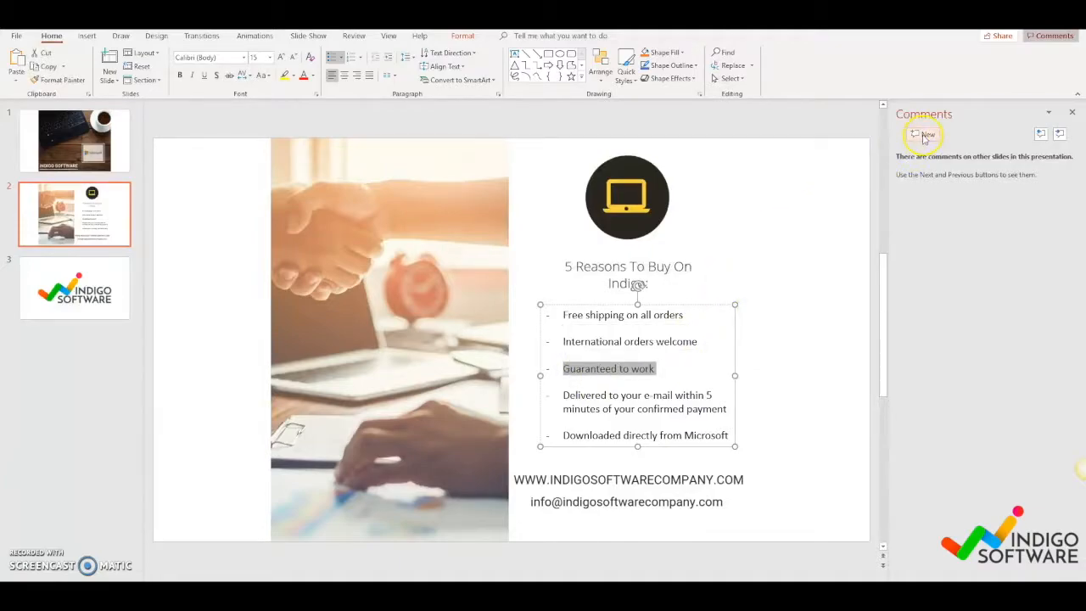
pyautogui.click(923, 134)
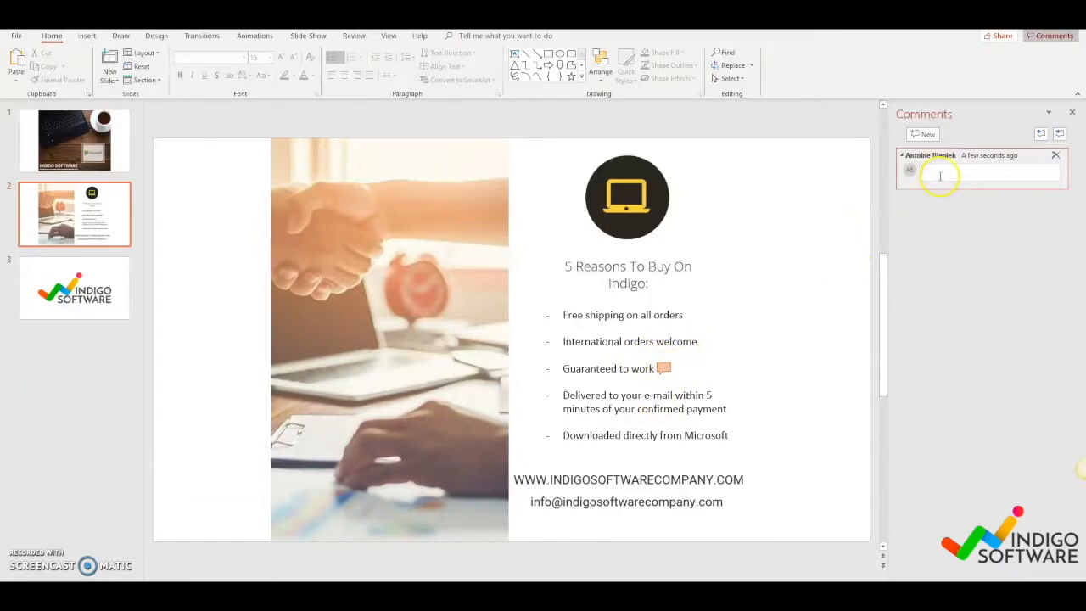
pyautogui.write('Hi')
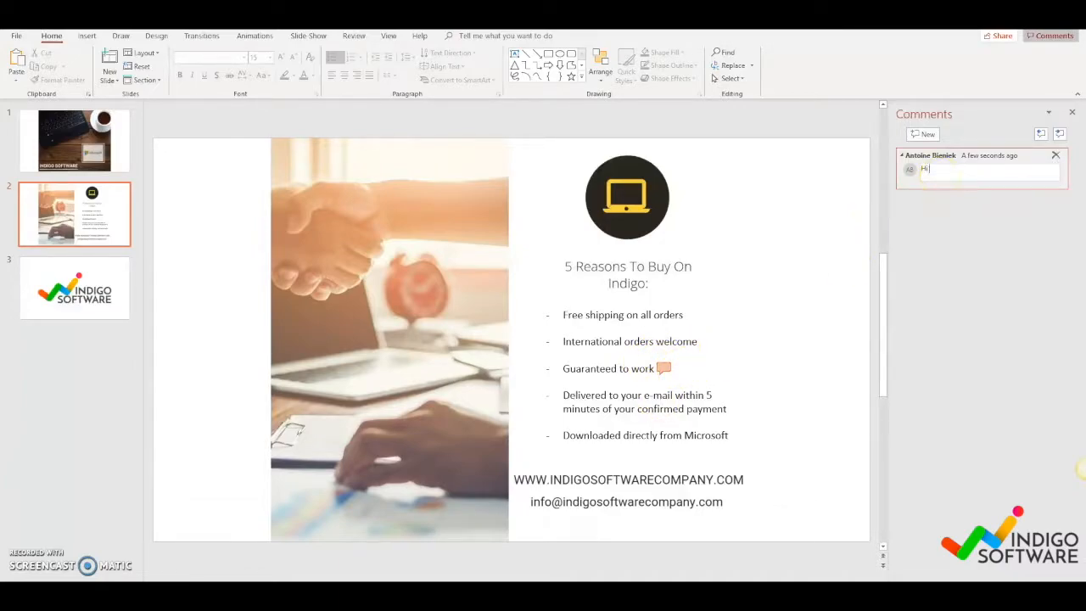
pyautogui.write('Alex, can you p')
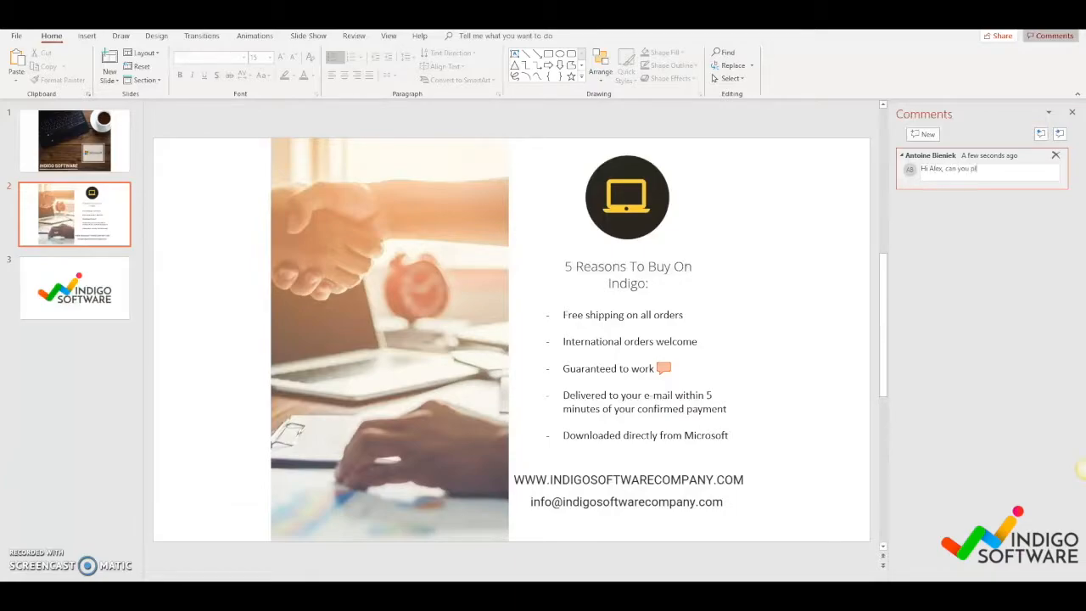
pyautogui.write('lease check the')
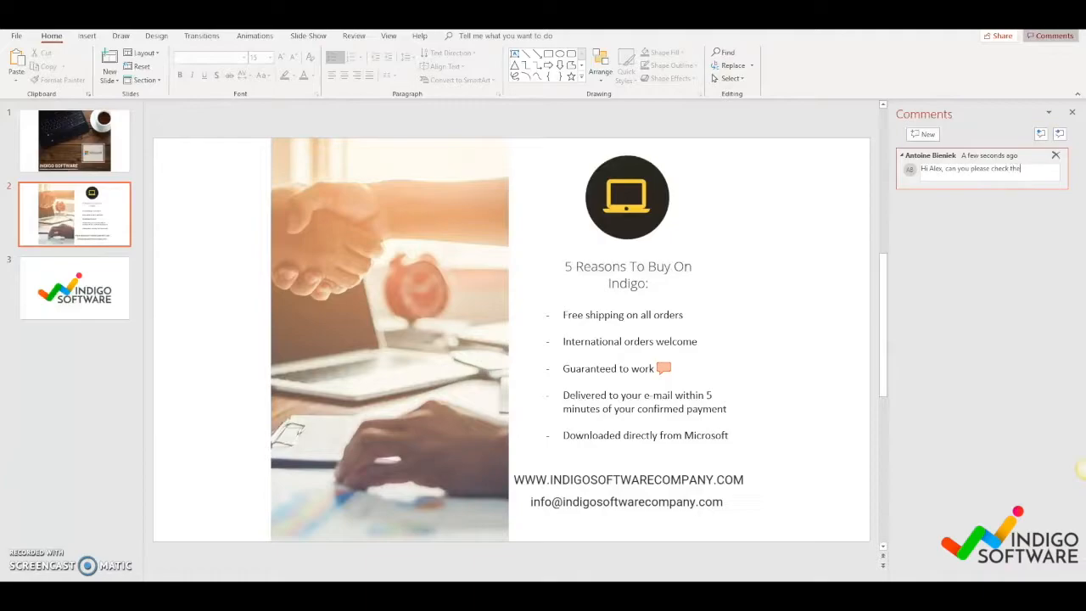
pyautogui.write('grammar?')
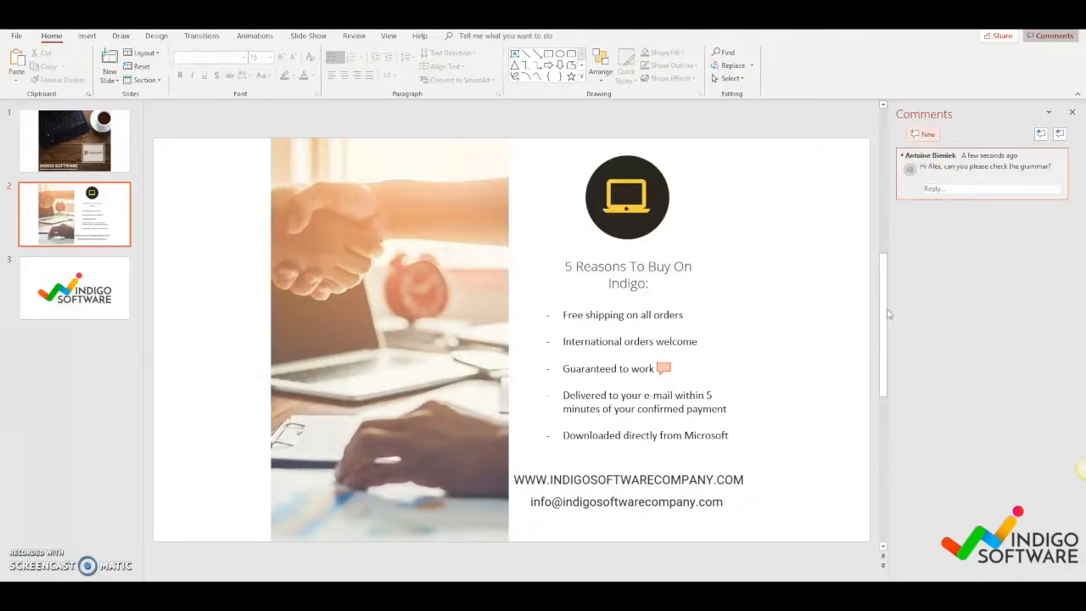
pyautogui.click(75, 140)
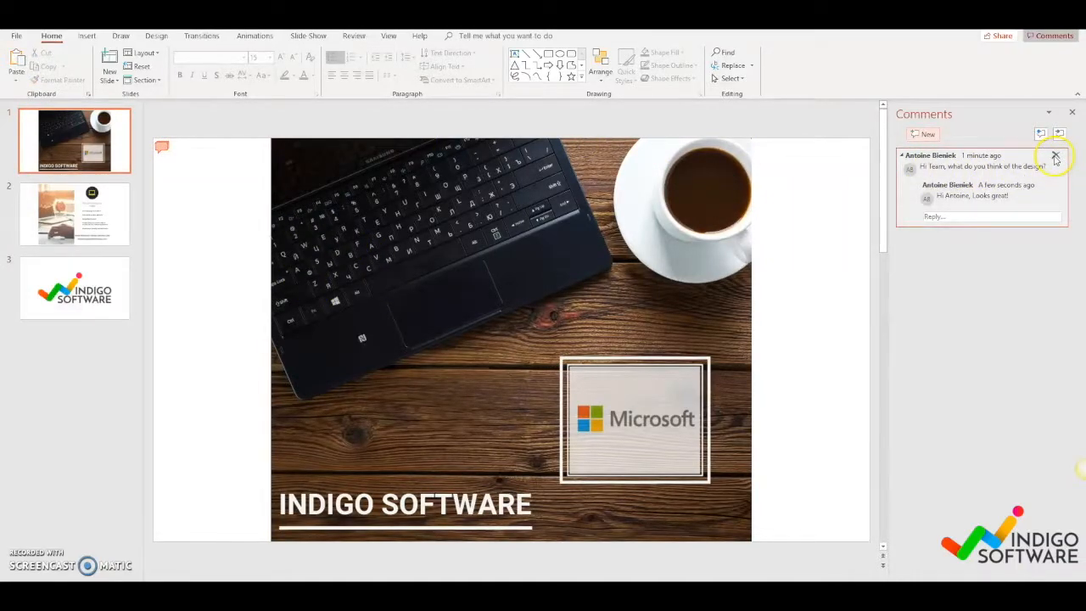
# Step: Remove the design comment thread, including its reply, from slide 1
pyautogui.click(1055, 157)
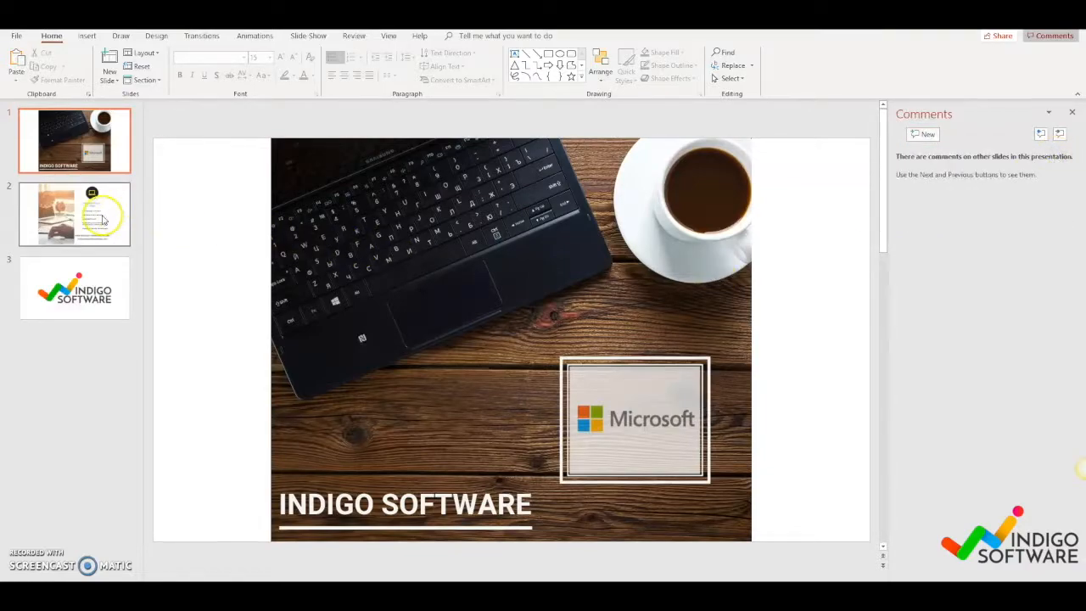
# Step: Remove the grammar comment from slide 2, then view slide 3
pyautogui.click(74, 214)
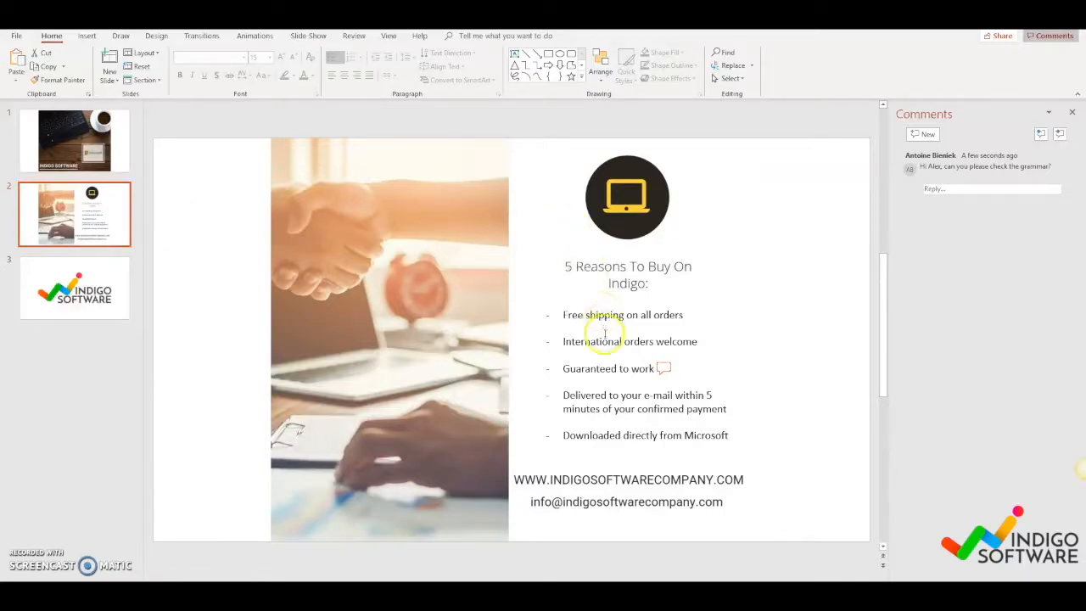
pyautogui.click(975, 166)
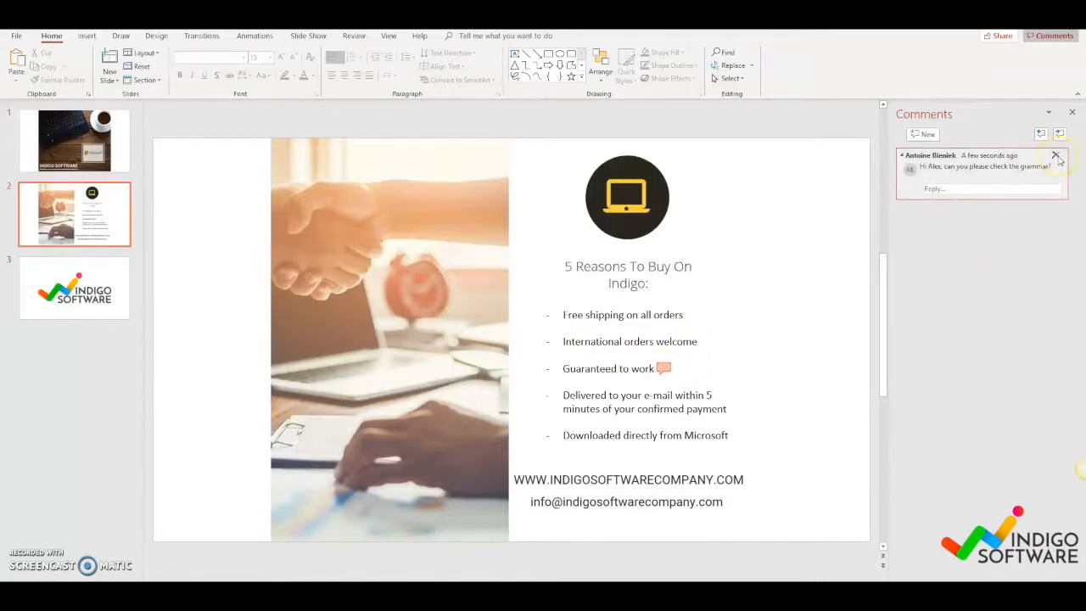
pyautogui.click(1056, 156)
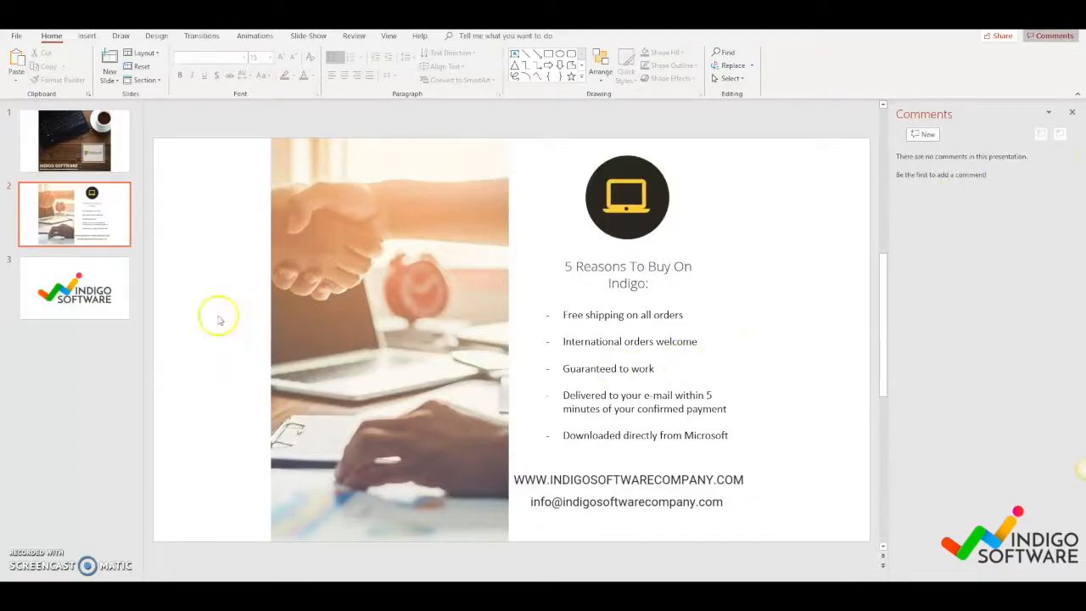
pyautogui.click(75, 286)
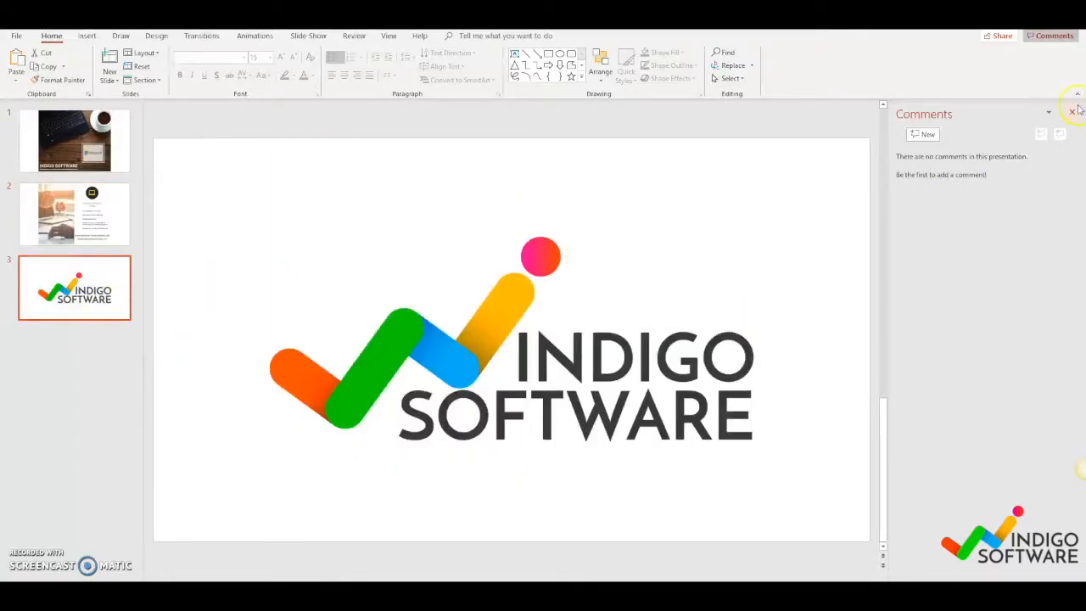